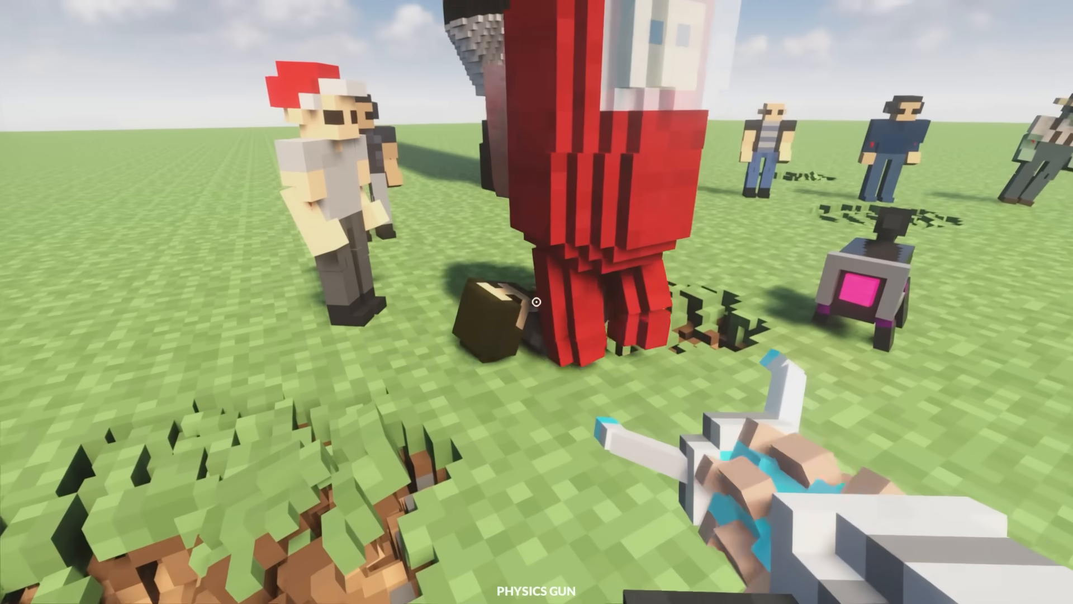
mouse_move(537, 300)
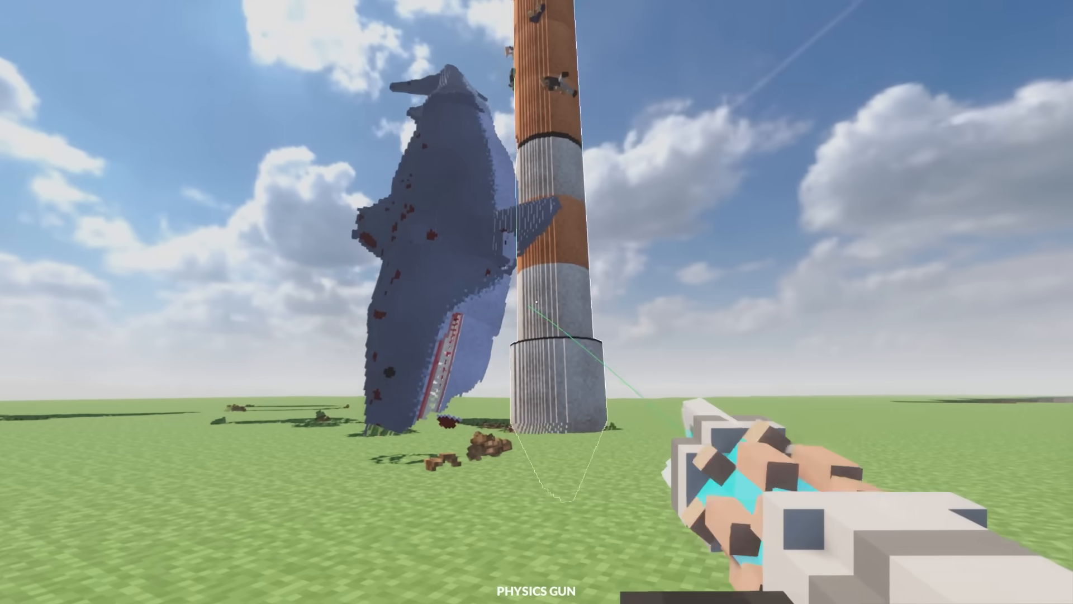
left_click(537, 301)
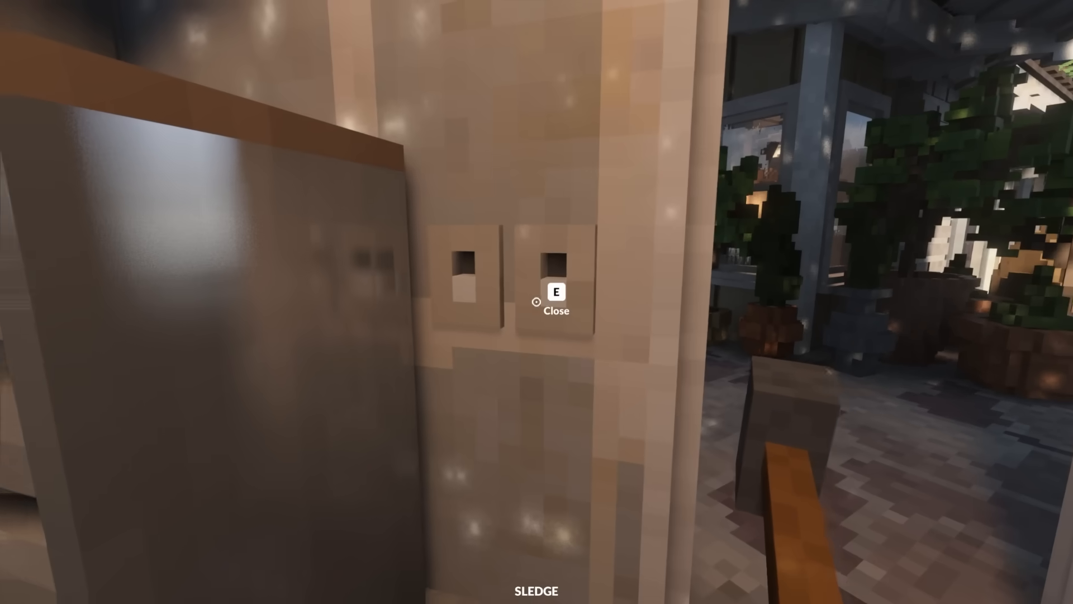
mouse_move(537, 301)
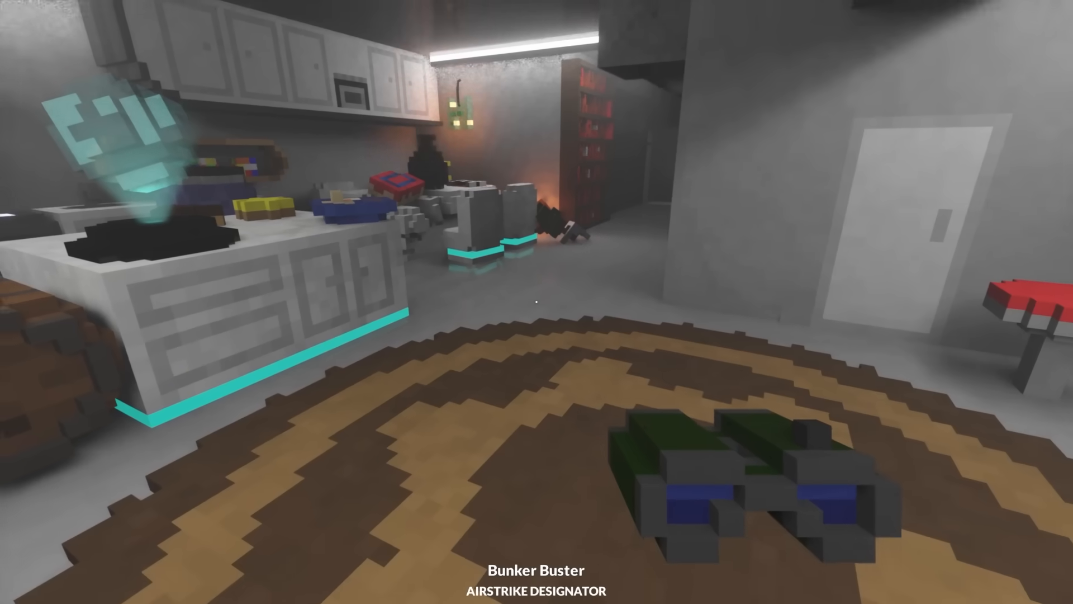
left_click(537, 301)
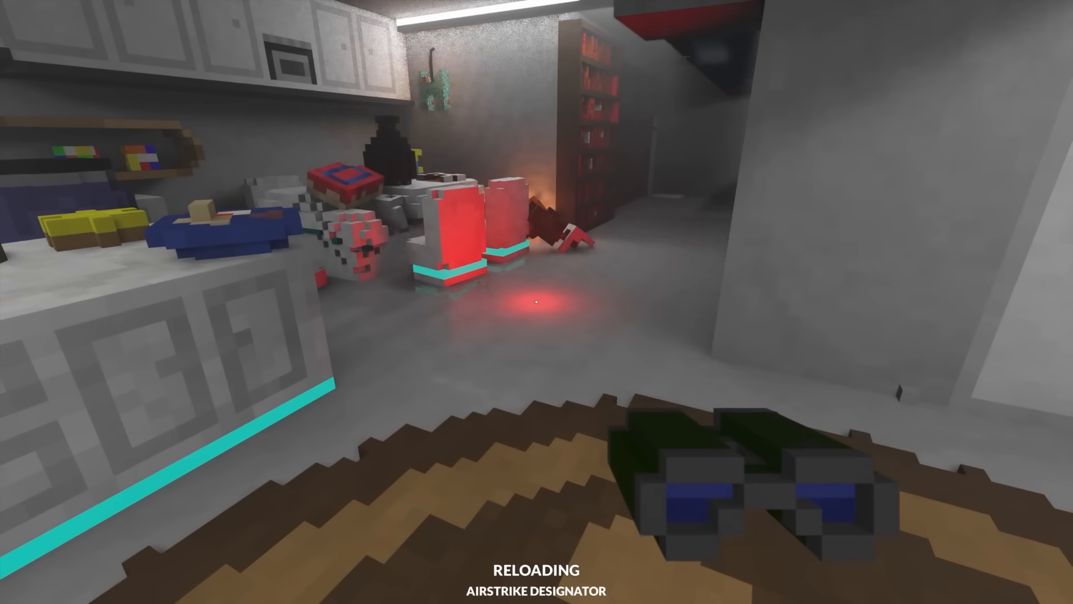